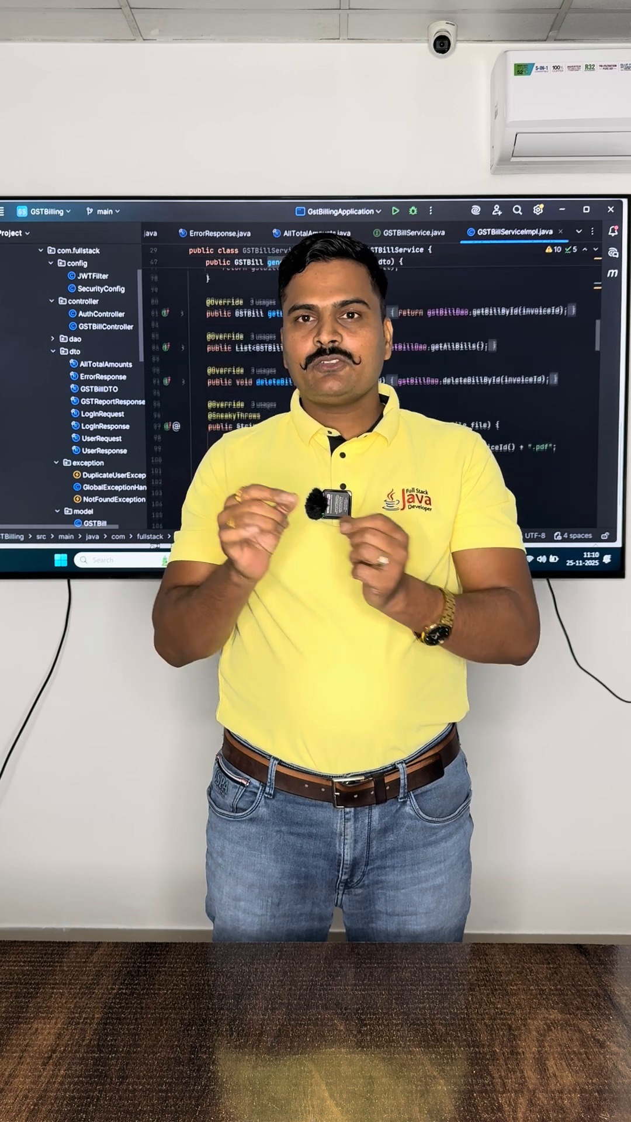
pyautogui.click(410, 233)
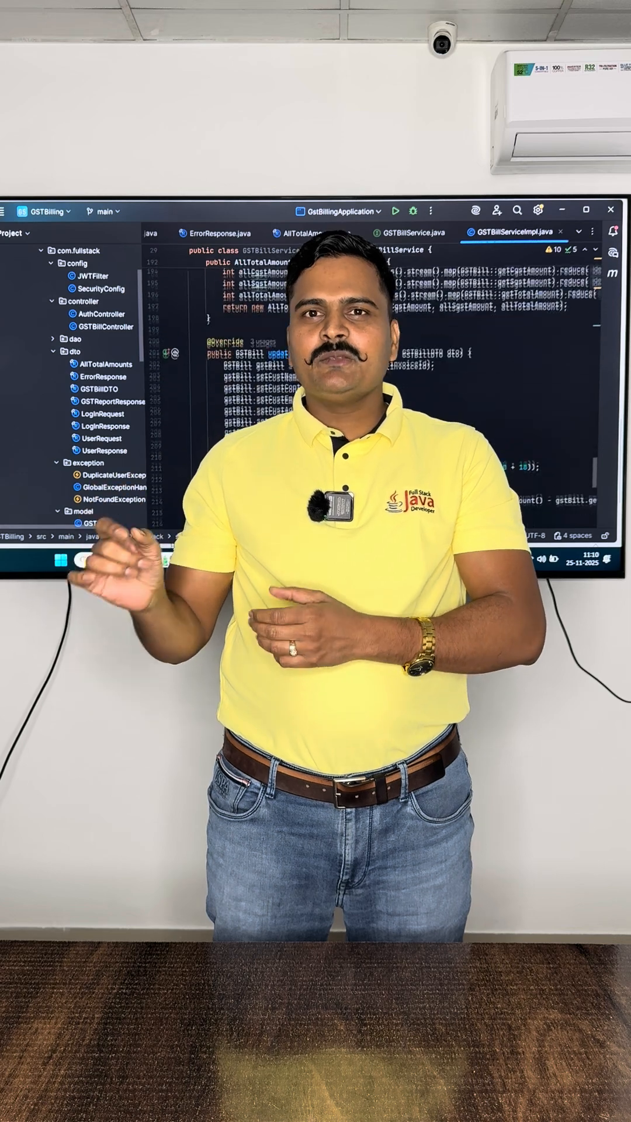
pyautogui.click(409, 232)
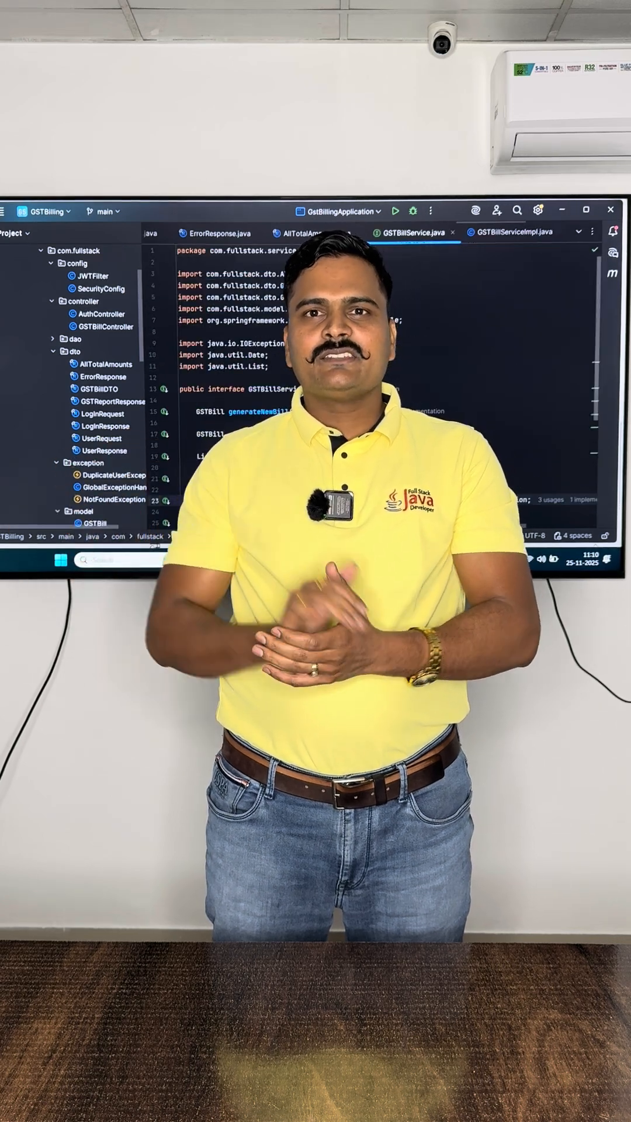
pyautogui.click(508, 232)
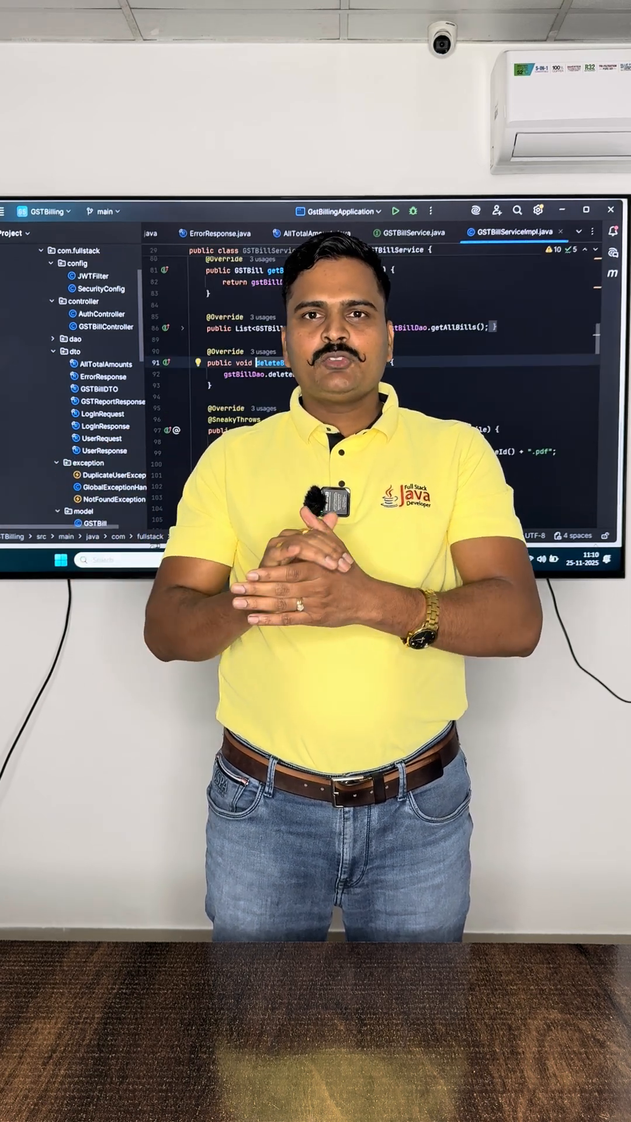